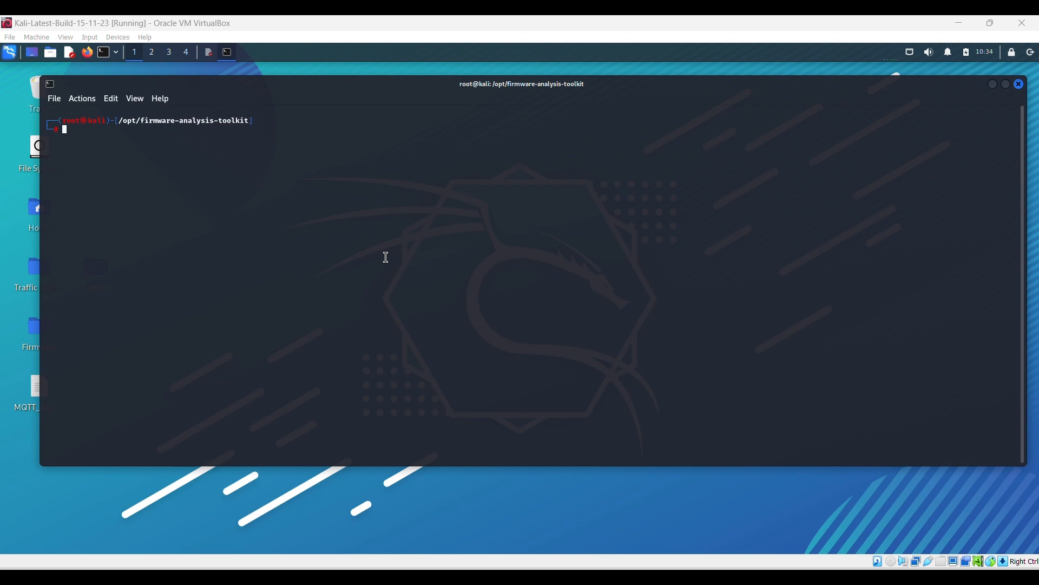
mouse_move(437, 102)
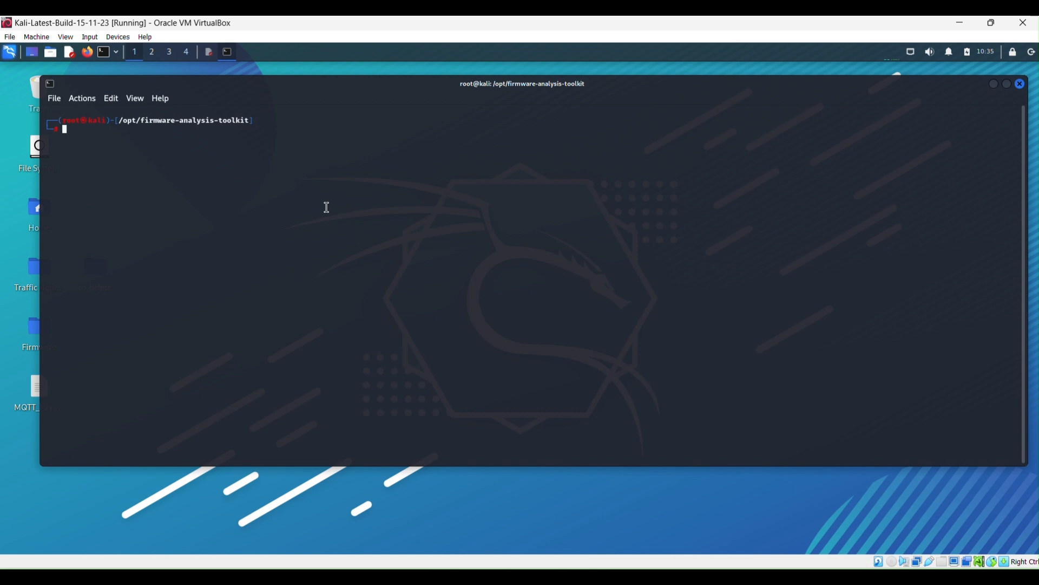
- Run ls to show binwalk, fat.py, firmadyne and setup.sh in the toolkit folder
text(ls)
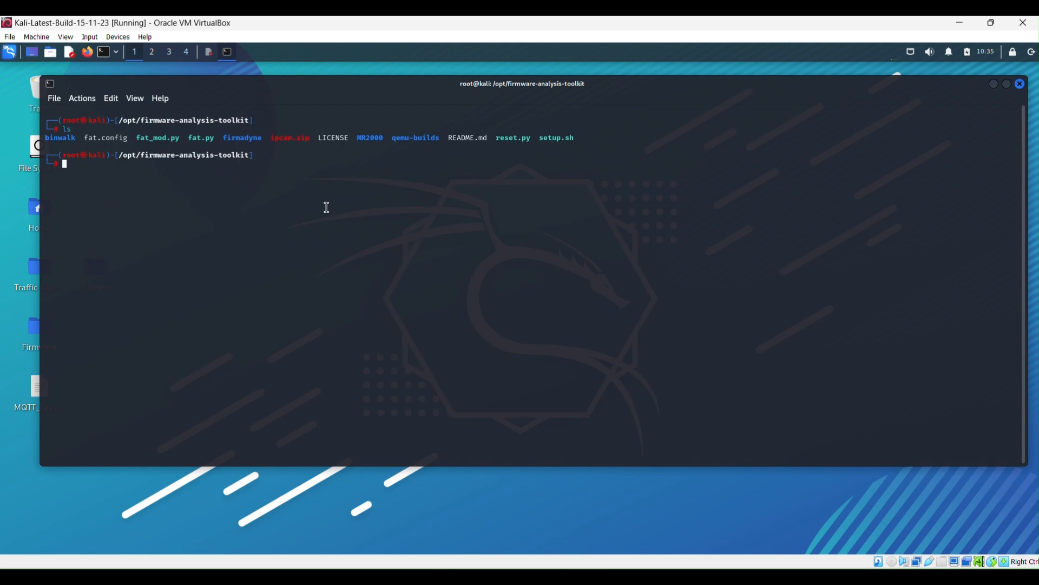
- Ping 192.168.1.1, then launch the toolkit script on ipcam.zip to begin firmware emulation
text(ping 192.168.1.1)
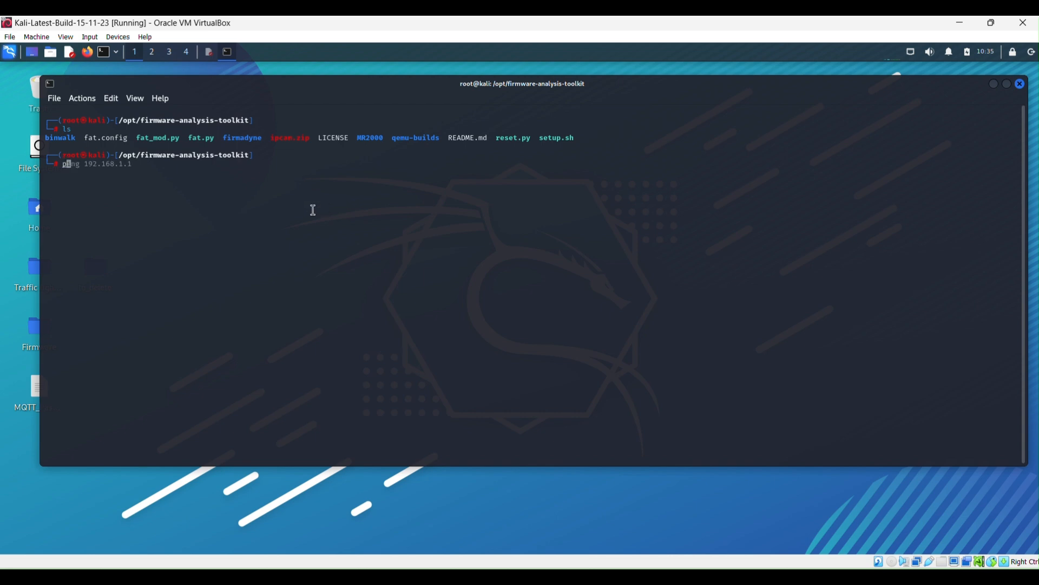
text(python3 rsf.py)
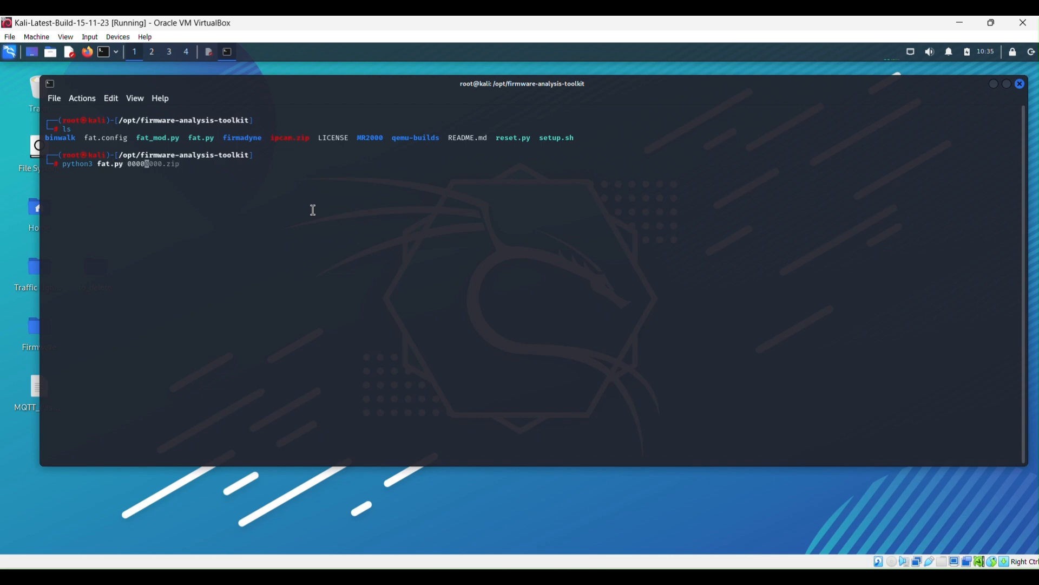
text(ipcam.zip)
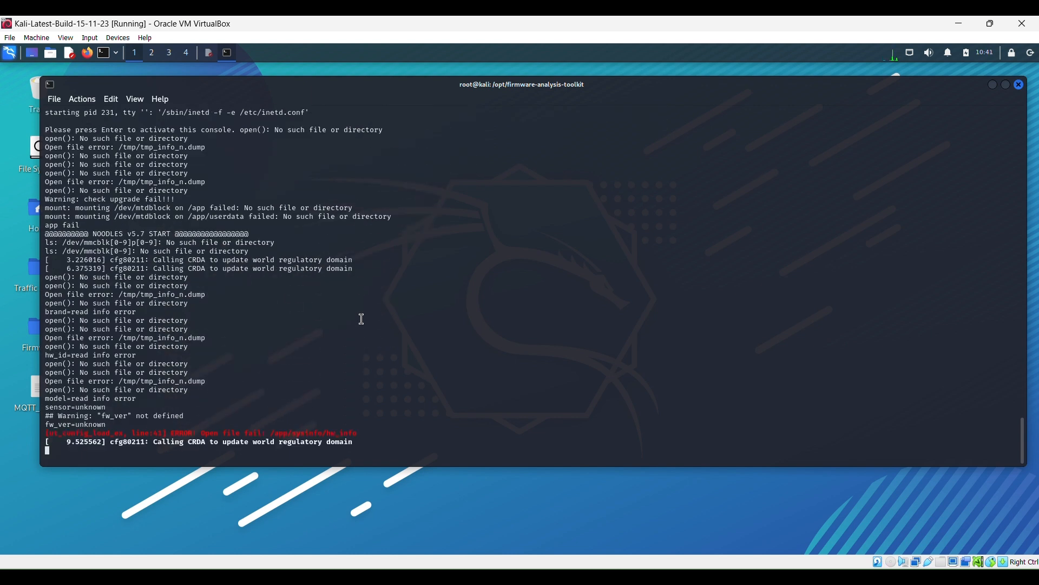
mouse_move(359, 434)
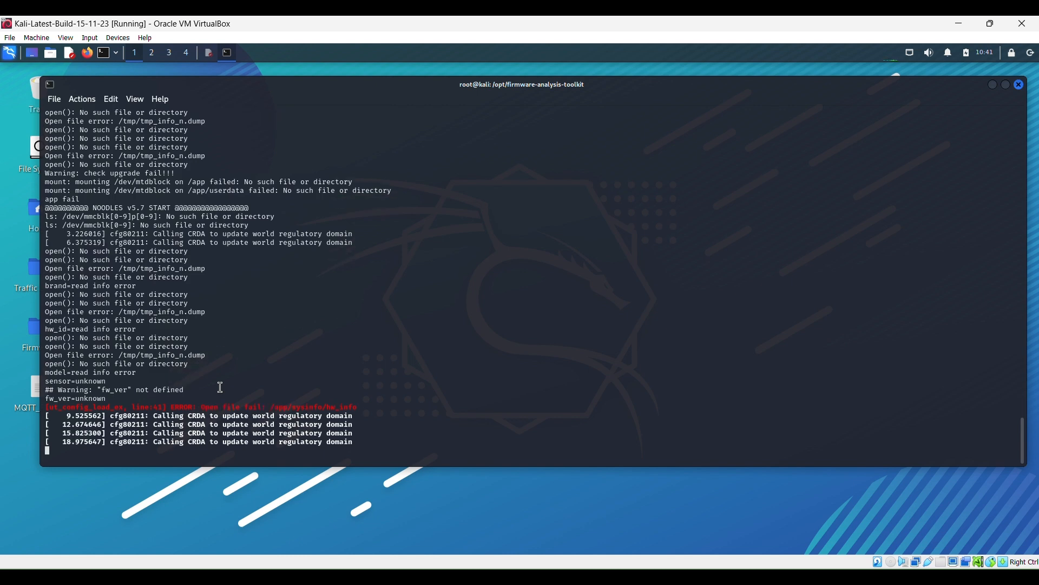
mouse_move(367, 398)
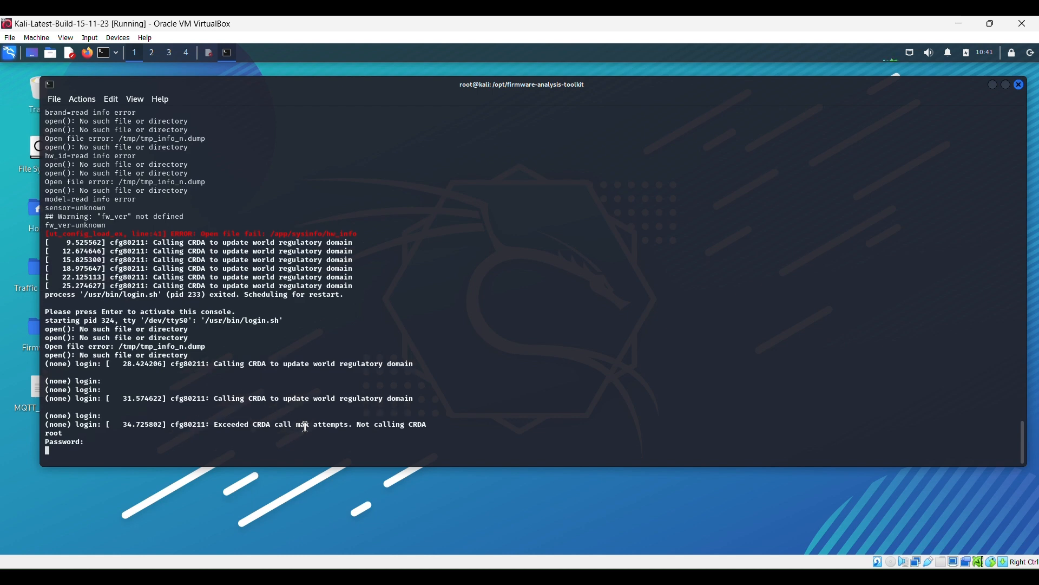
- Attempt the admin login with a password at the emulated camera's login prompt
text(admin)
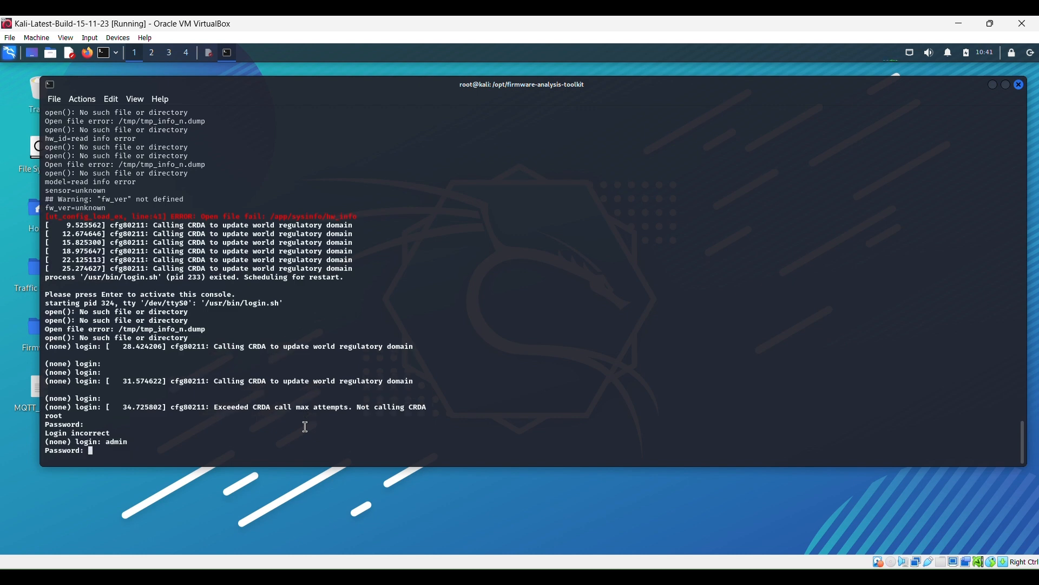
key(Return)
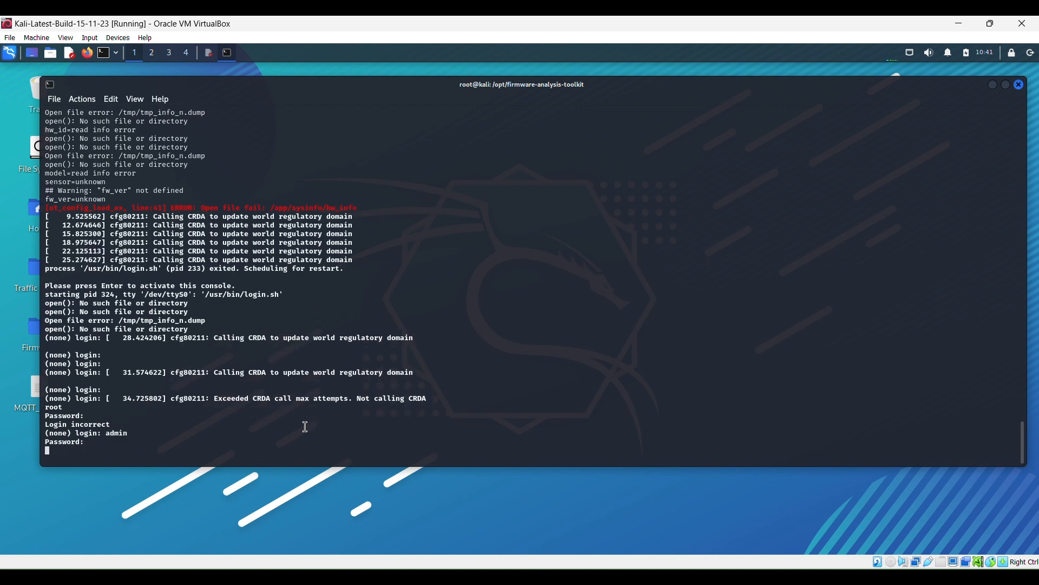
key(Return)
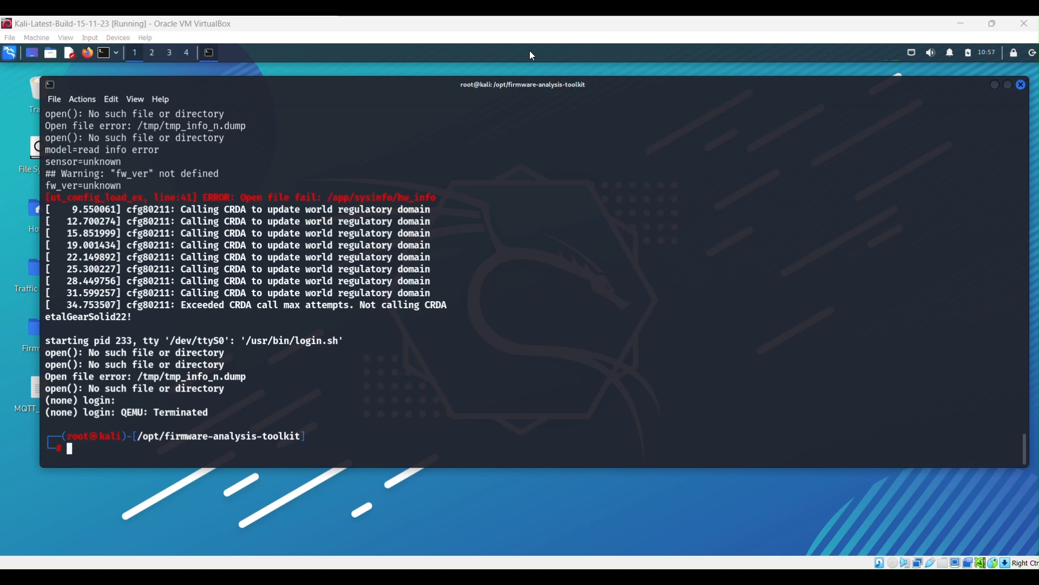
mouse_move(517, 165)
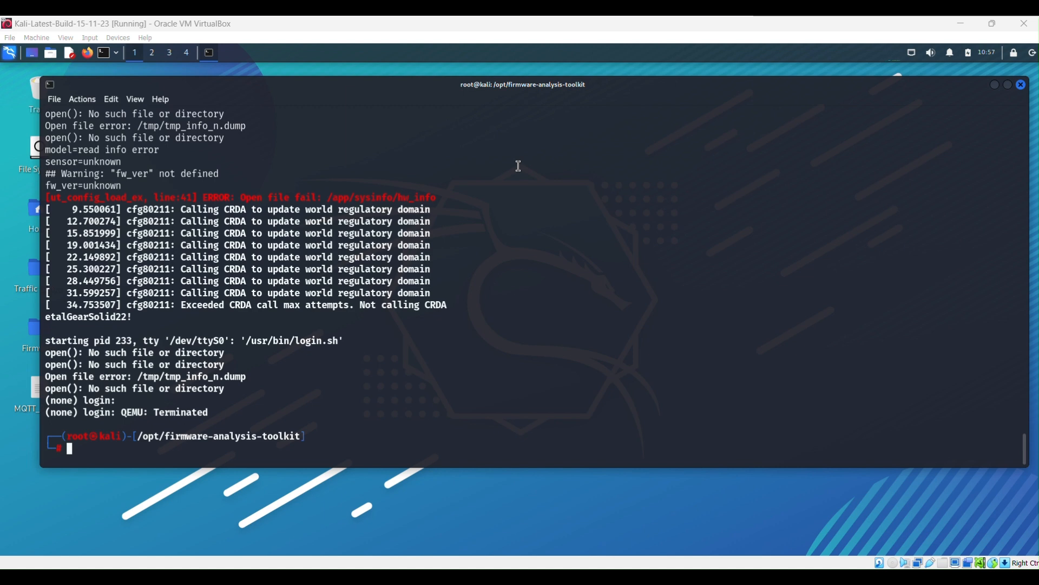
- Enter firmadyne's scripts folder and mount firmware image 1 under scratch/1/image
text(ls)
text(cd firmadyne)
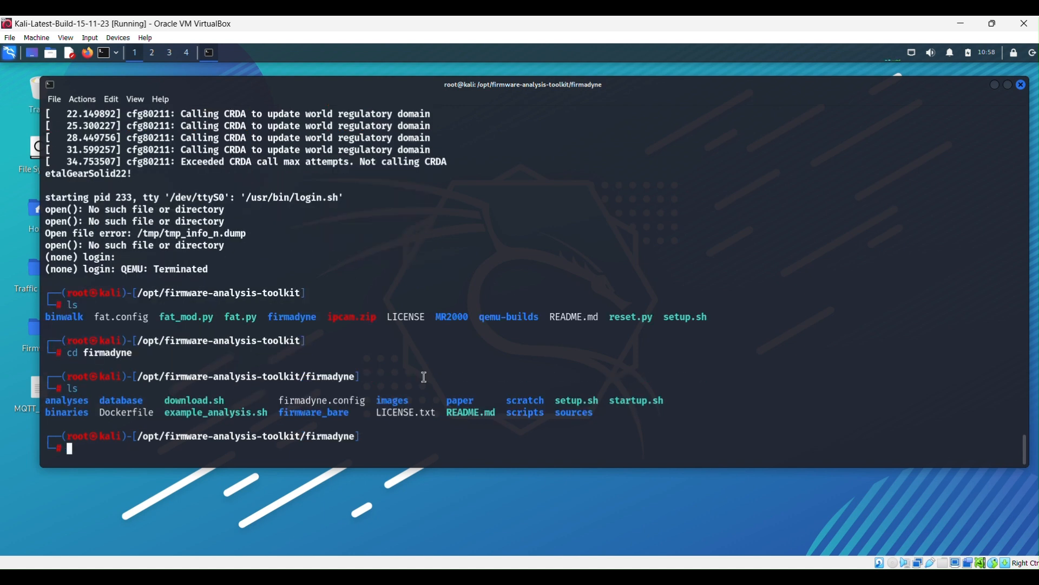
text(cd scratch)
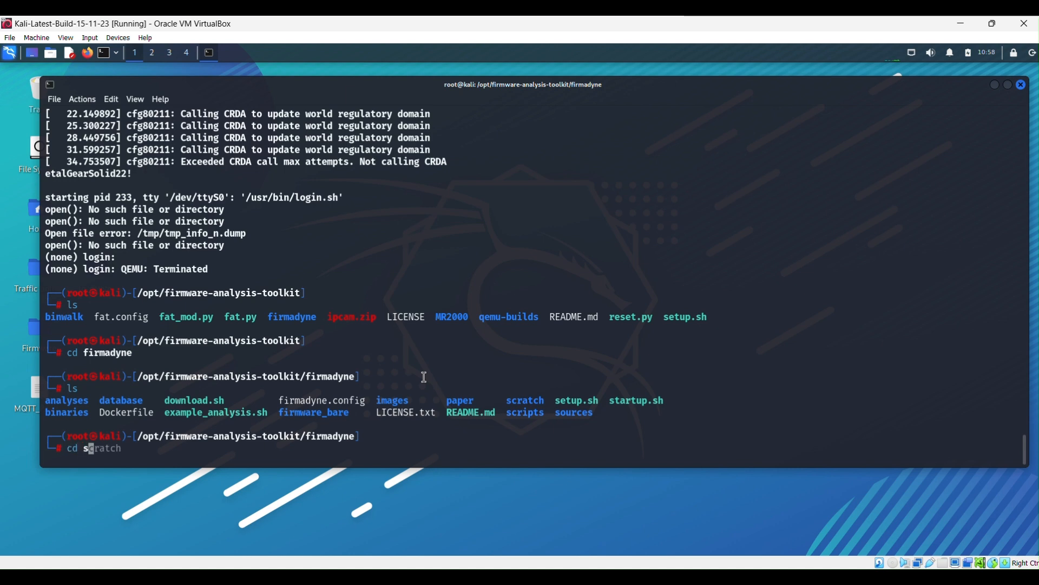
key(Tab)
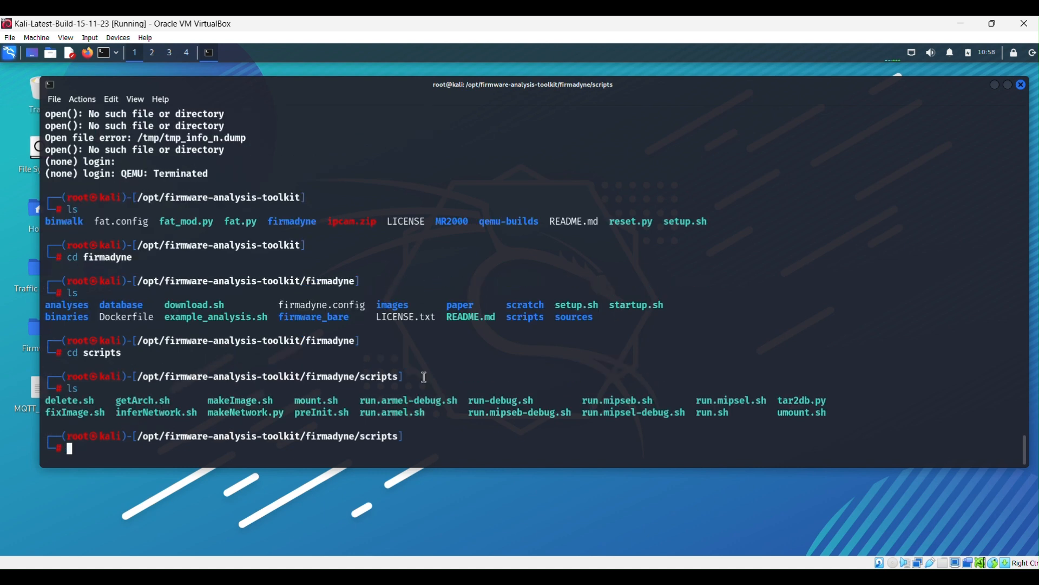
mouse_move(305, 402)
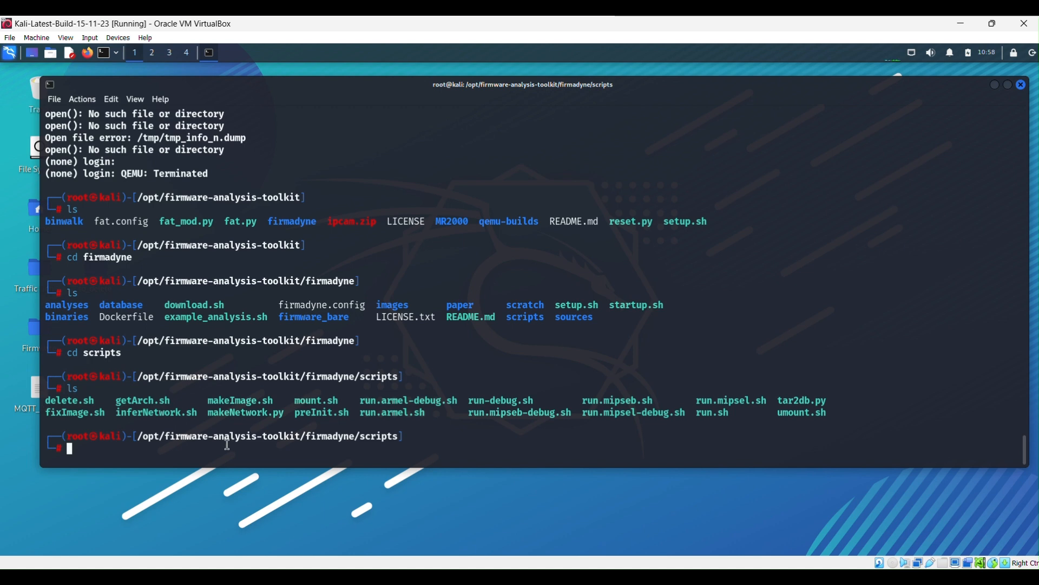
text(./run.sh)
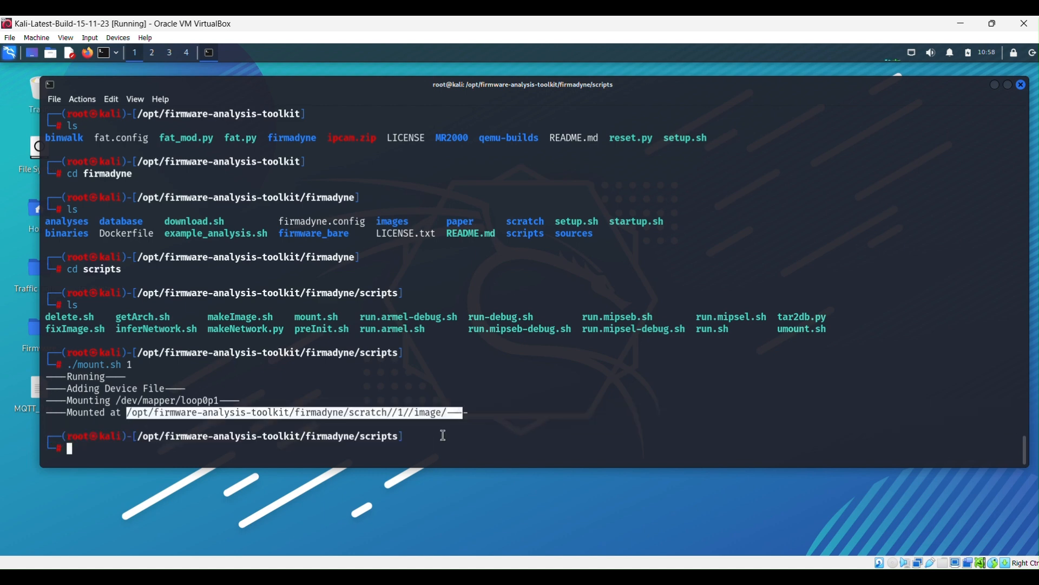
- Navigate into the mounted image's etc folder, revealing passwd, shadow and their backups
text(cd ..)
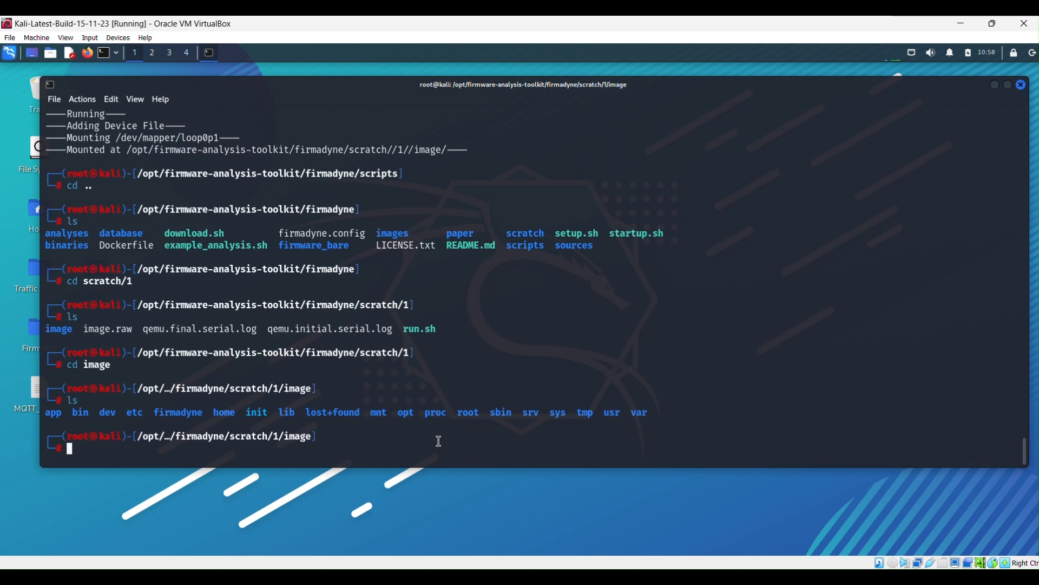
text(cd etc/)
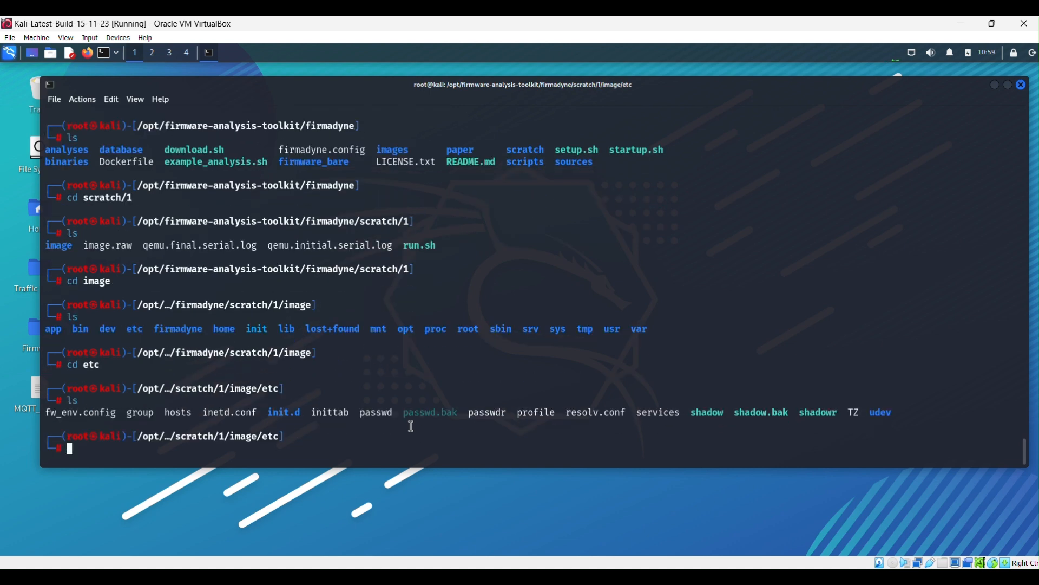
double_click(375, 412)
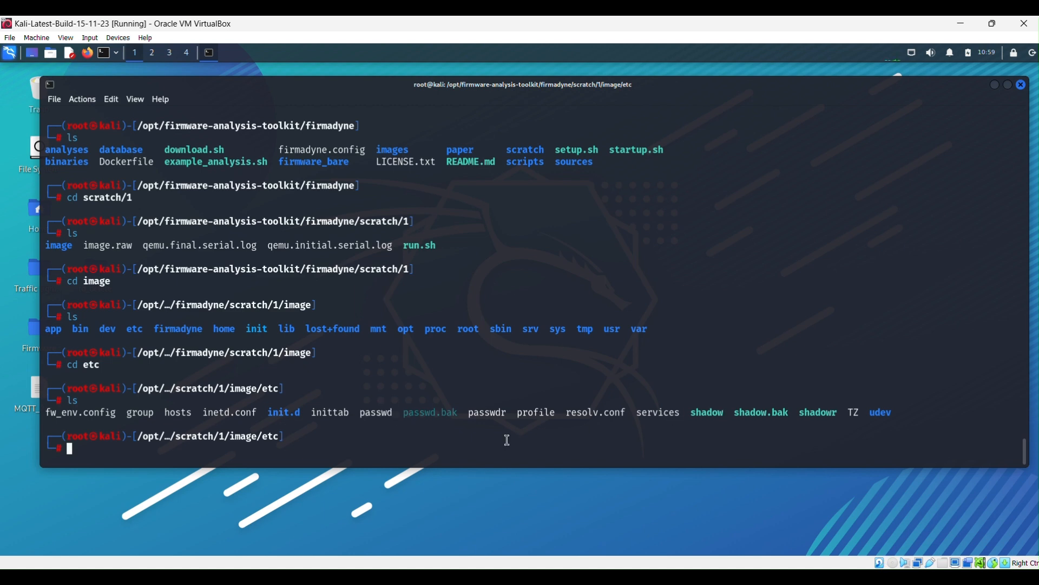
mouse_move(406, 452)
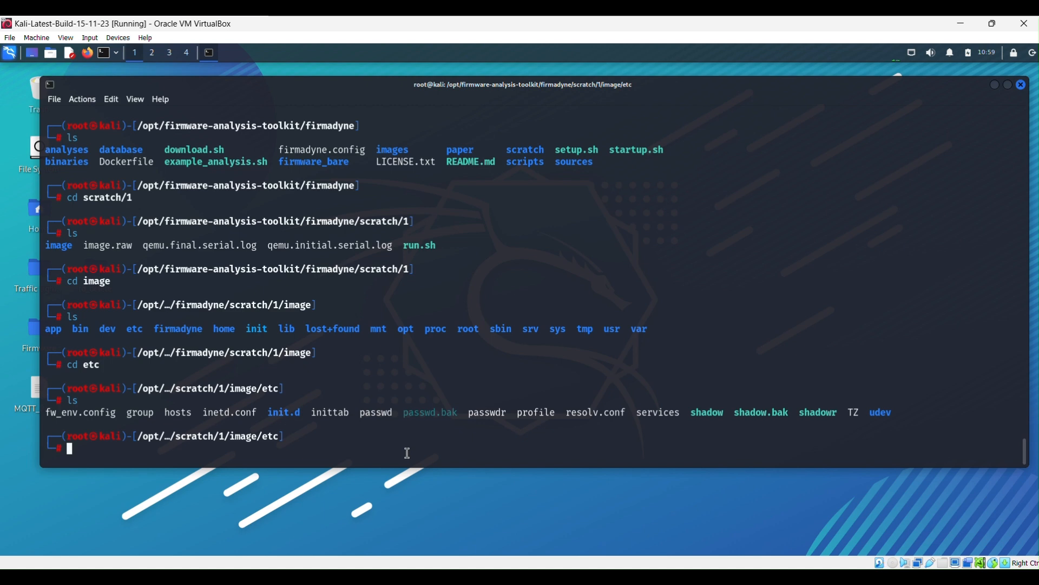
mouse_move(476, 69)
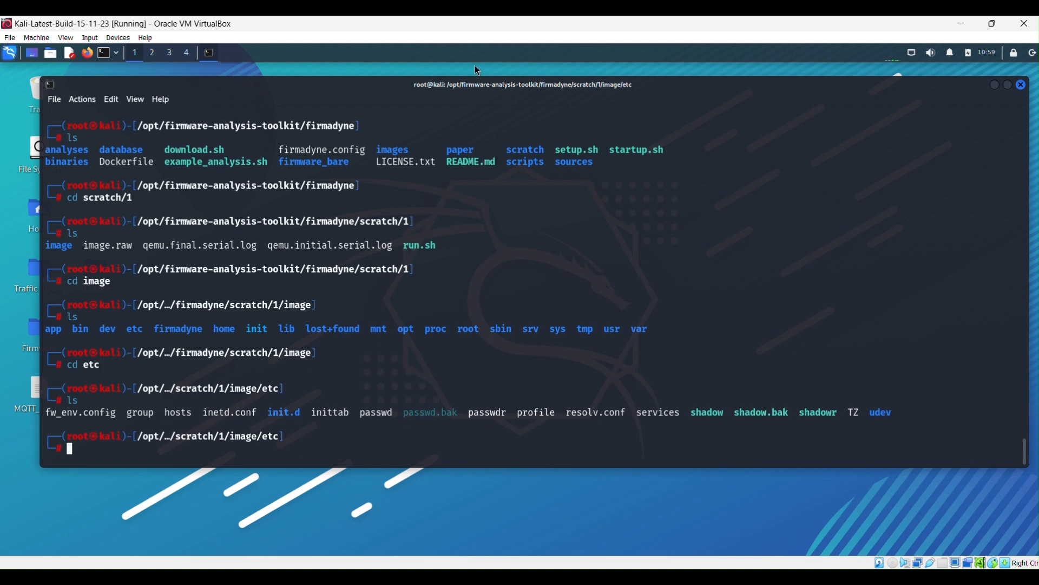
mouse_move(308, 441)
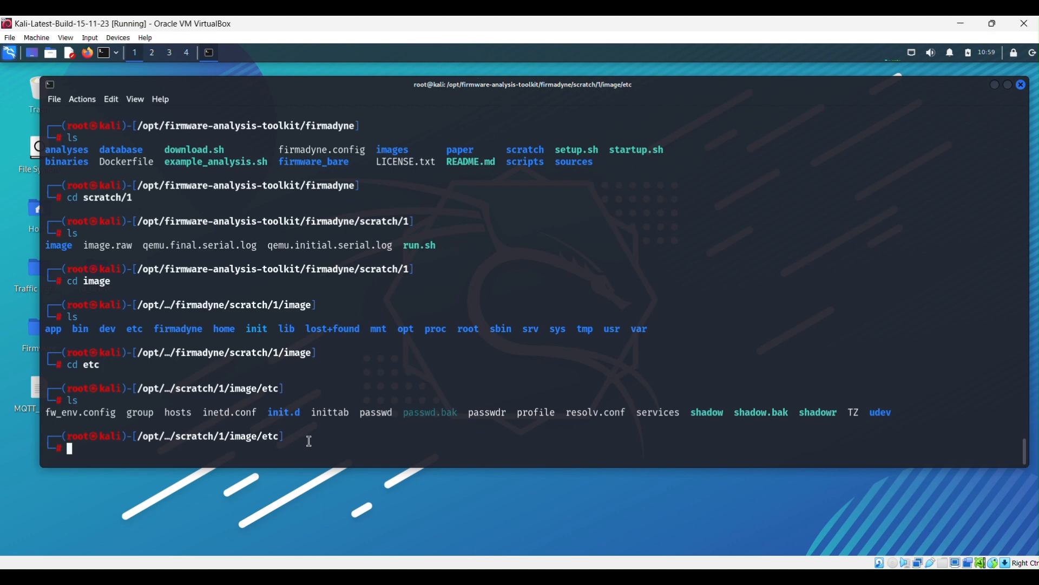
- Unshadow passwd and shadow into unshadowed.txt and crack the root hash with John using rockyou.txt
text(unshadow passwd shadow > unshadowed.txt)
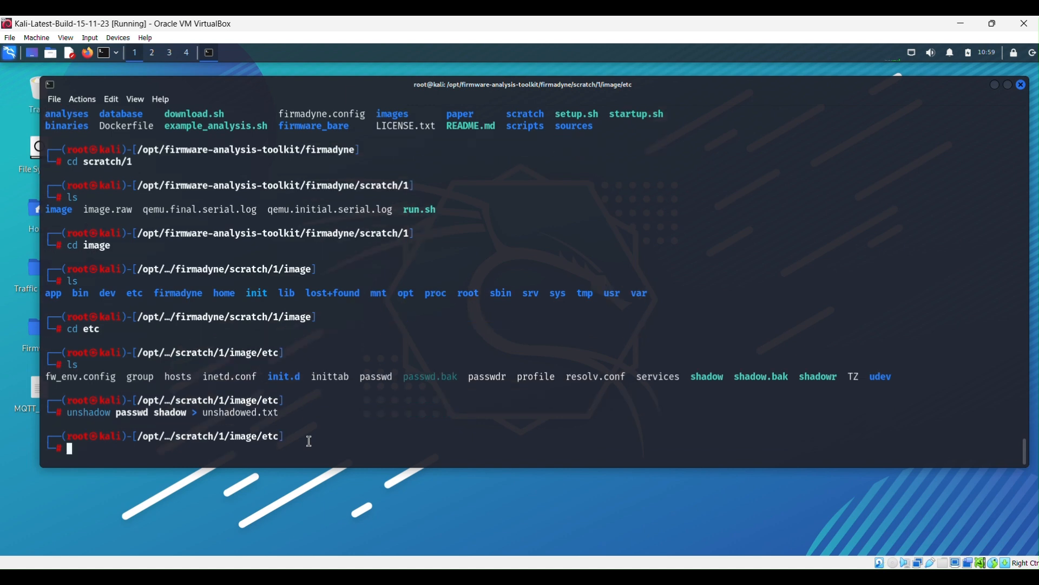
text(john --wordlist=/usr/share/wordlists/rockyou.txt unshadowed.txt)
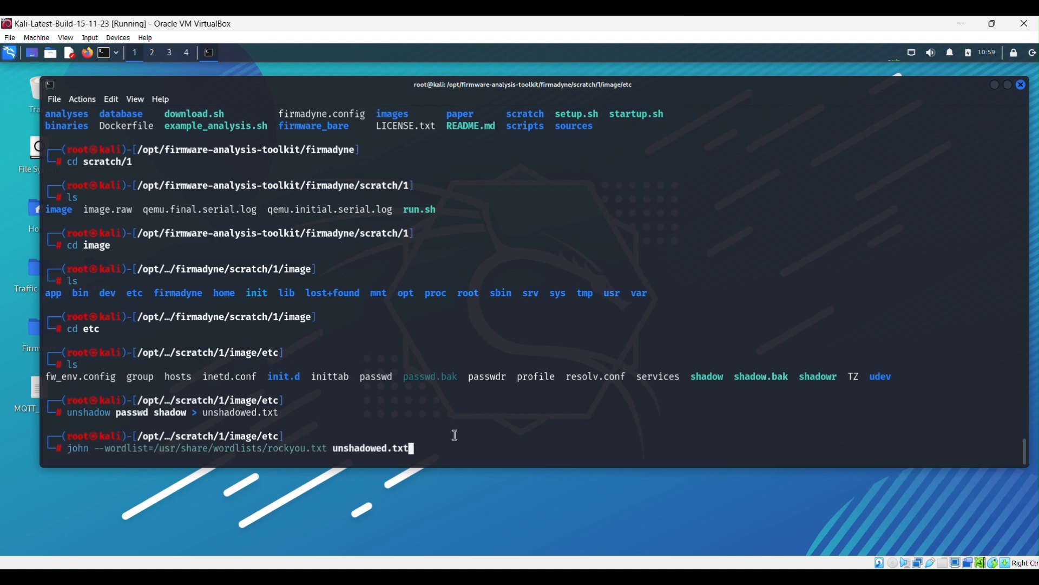
key(Return)
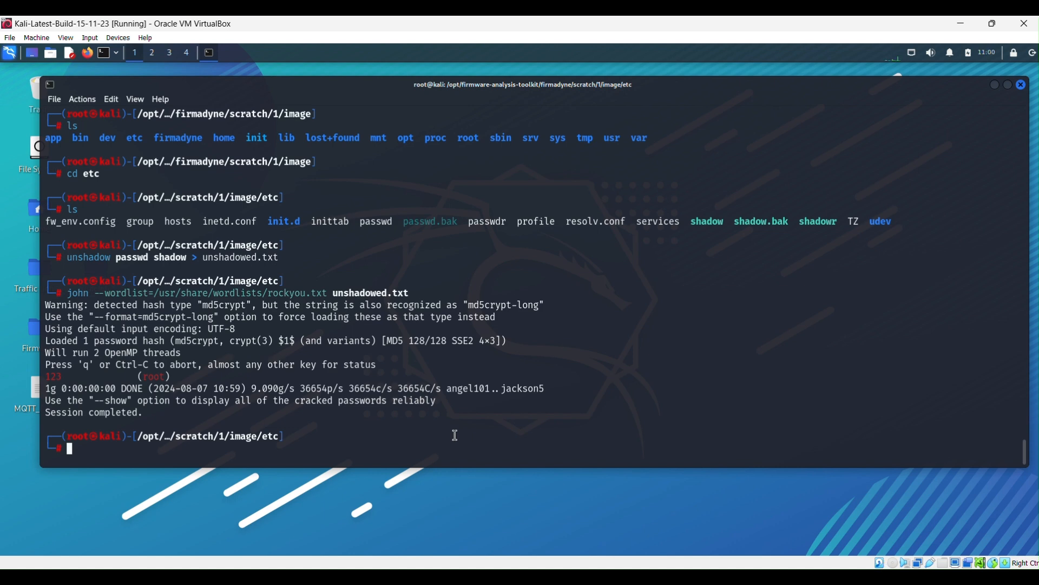
double_click(154, 376)
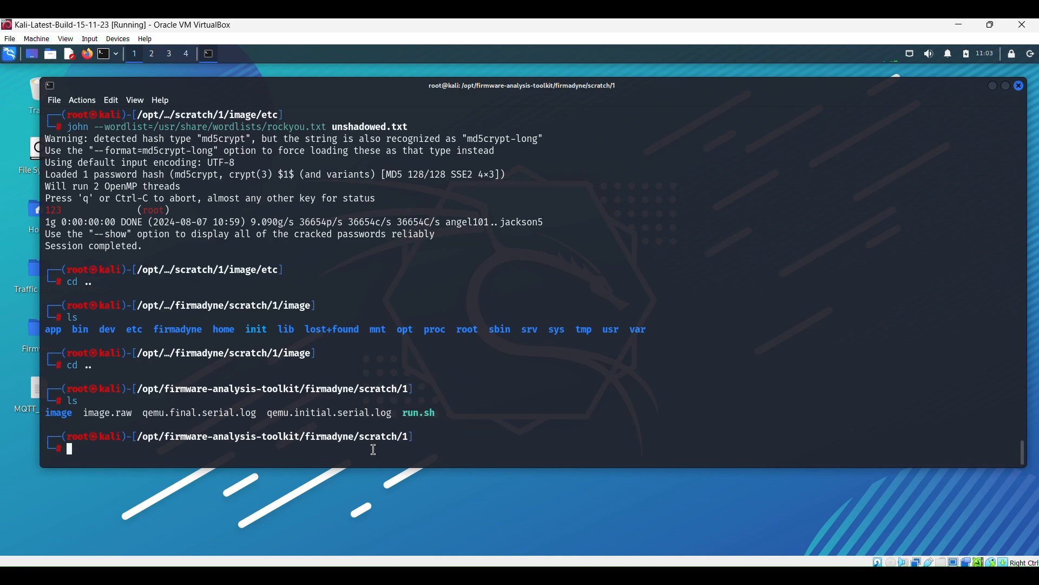
- Run ./run.sh, log in as root with the cracked password, and list hw_info in app/sysinfo
text(./run.sh)
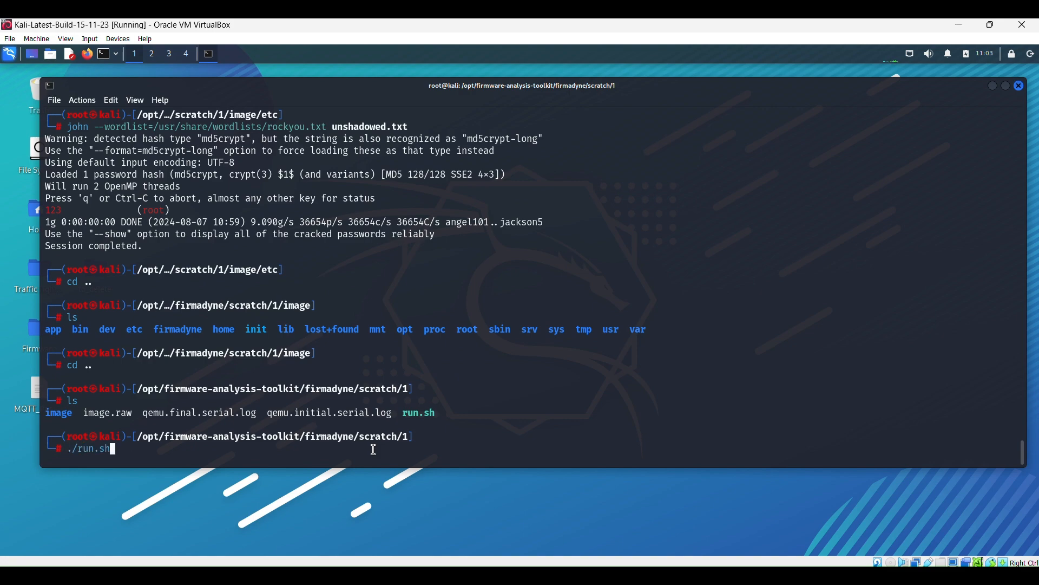
key(Return)
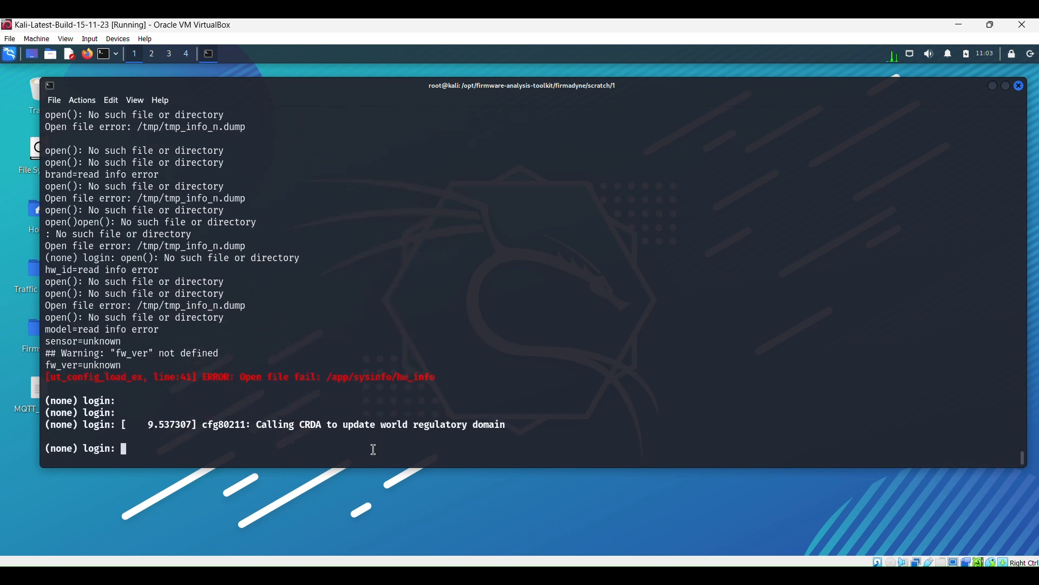
text(root)
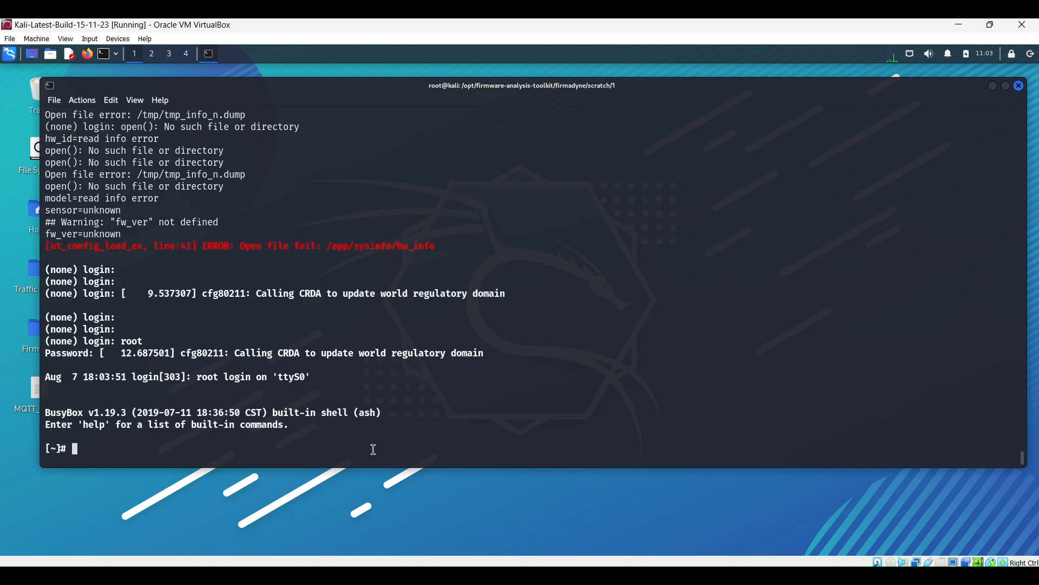
text(ls)
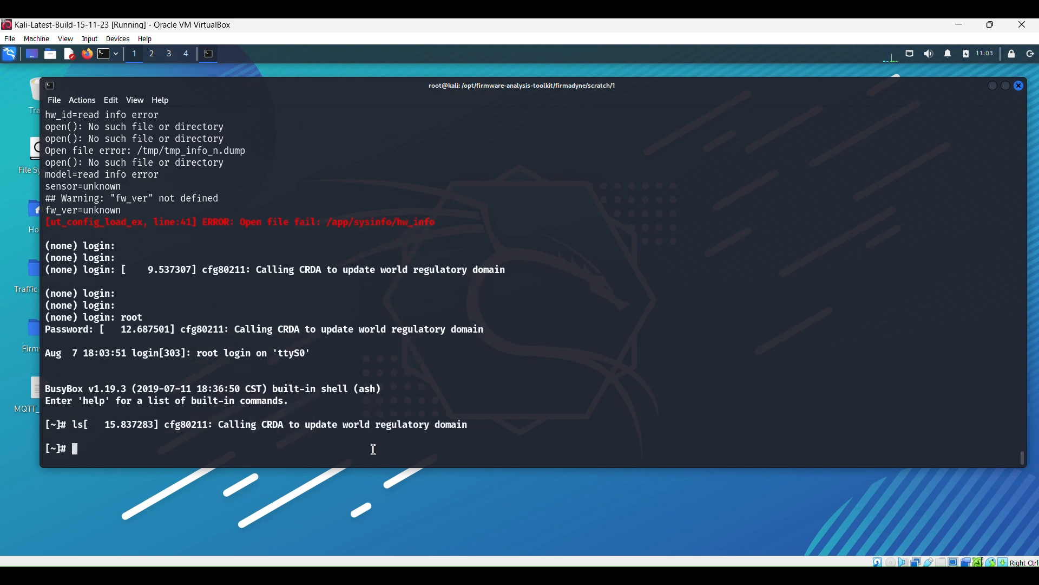
text(ls)
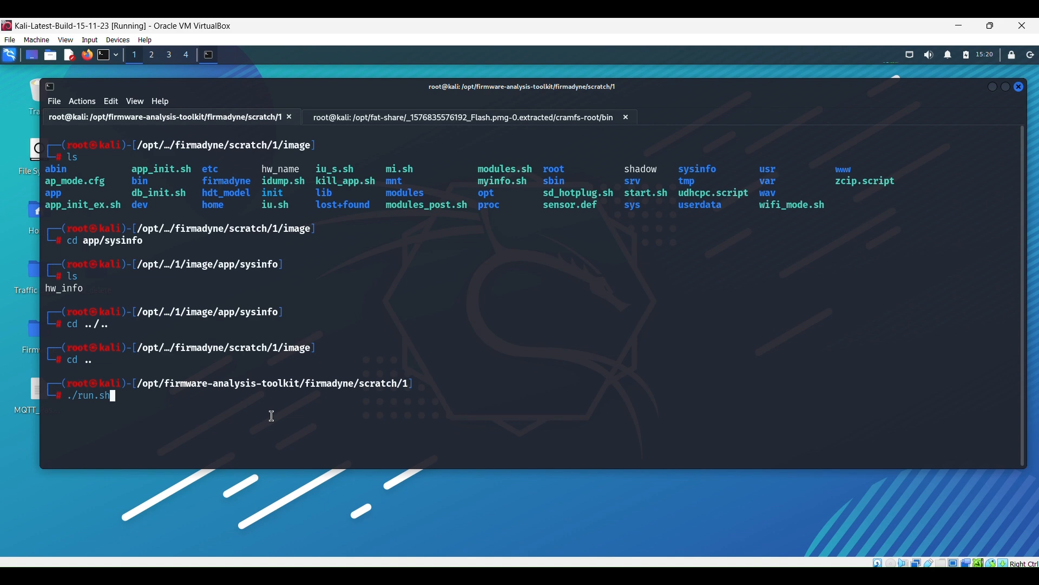
mouse_move(138, 271)
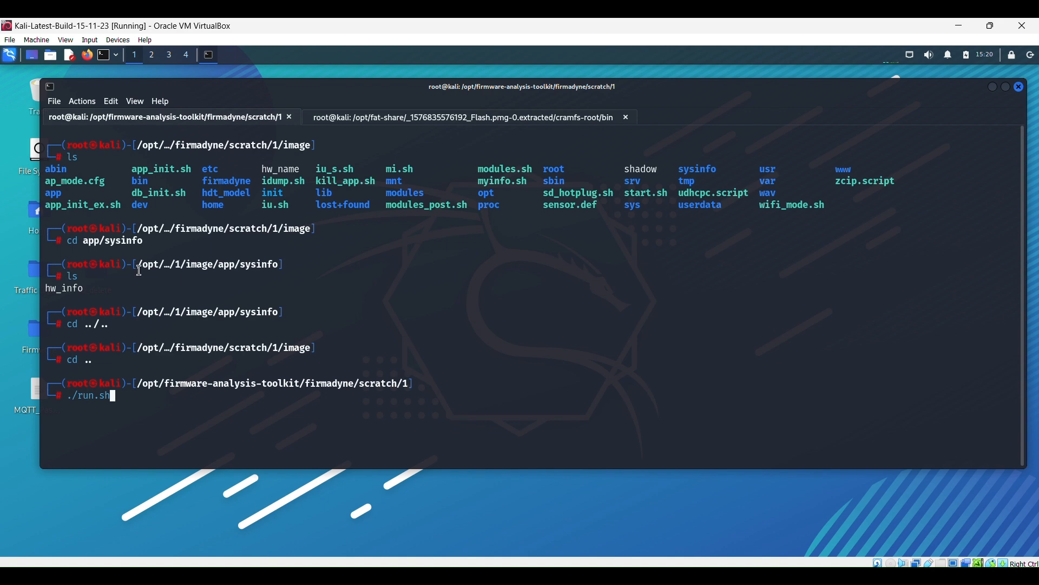
mouse_move(91, 291)
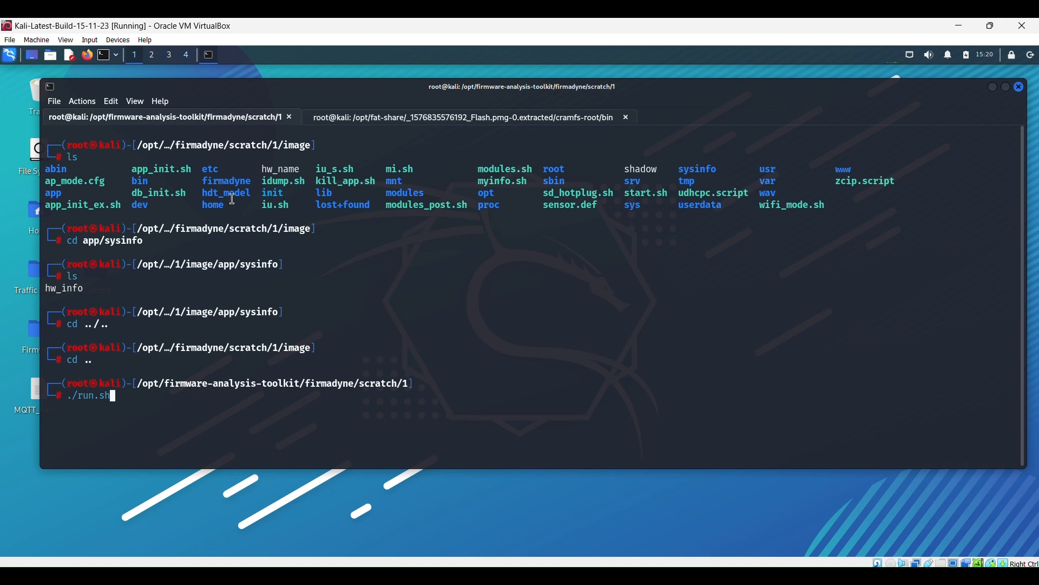
mouse_move(274, 178)
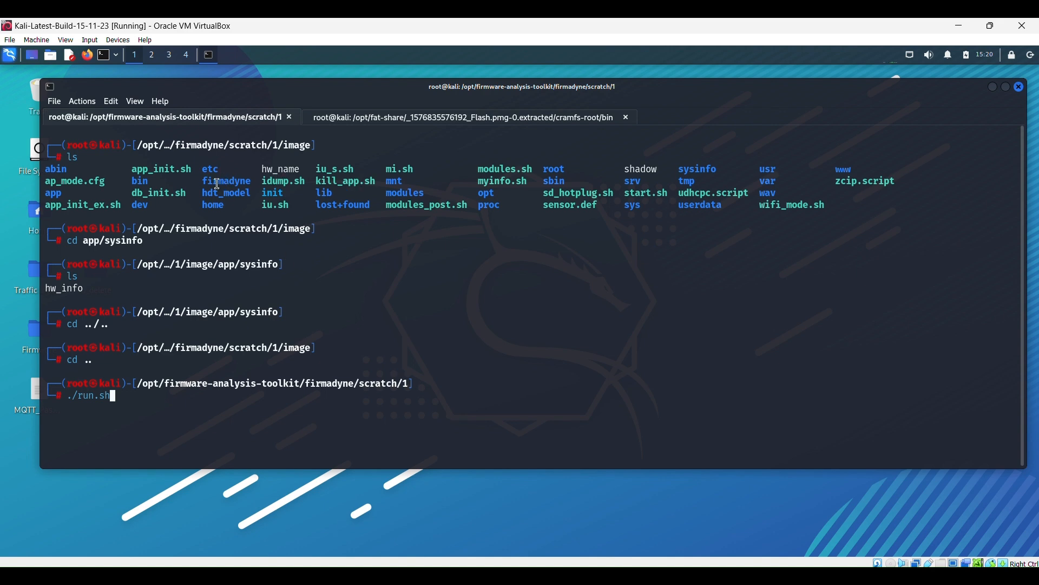
mouse_move(59, 288)
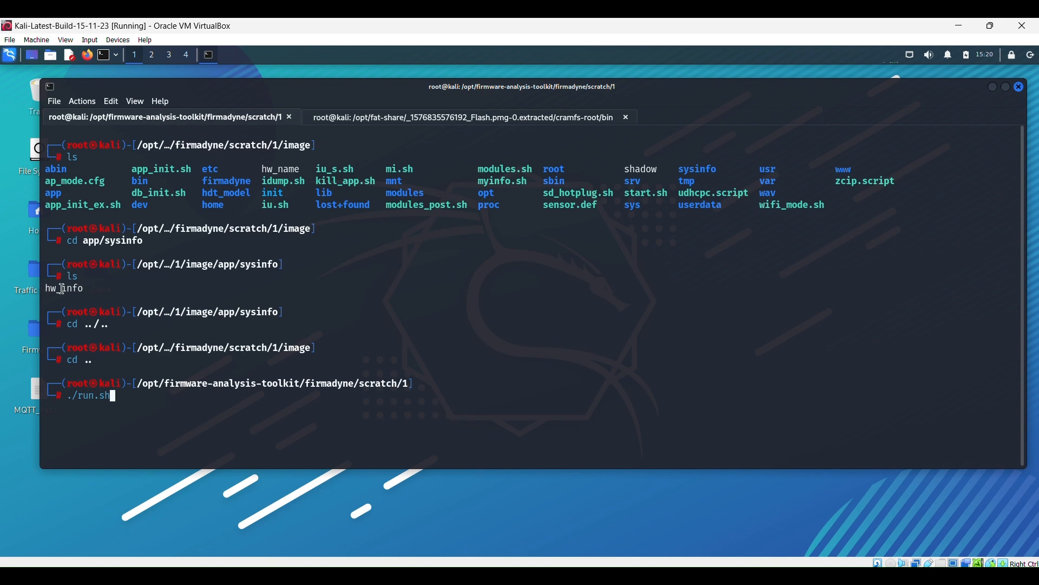